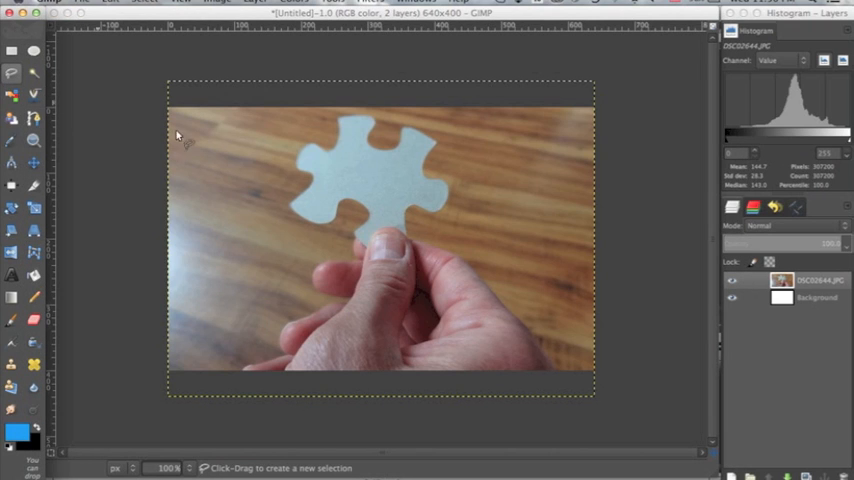
mouse_move(238, 184)
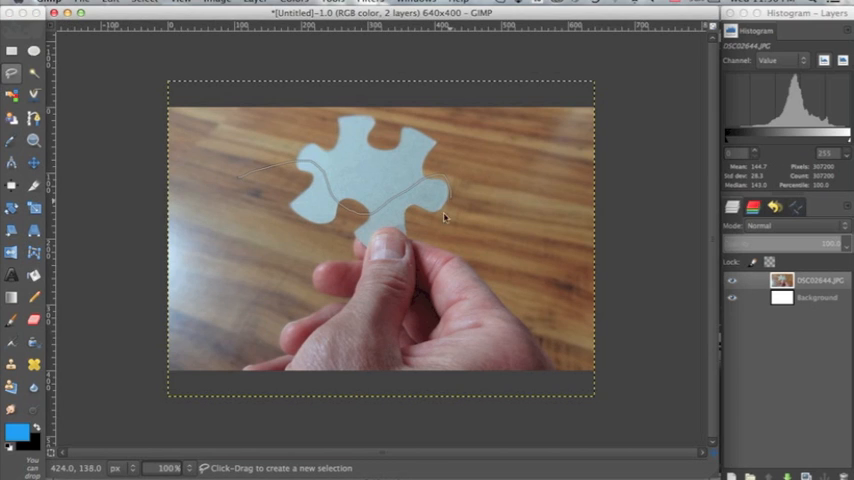
- Trace a freehand outline around the hand and puzzle piece to isolate them from the background
left_click_drag(444, 216, 216, 240)
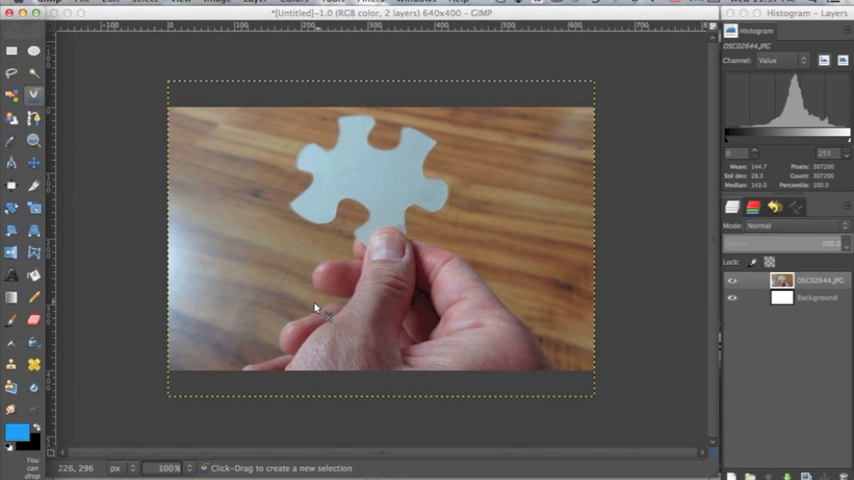
mouse_move(12, 76)
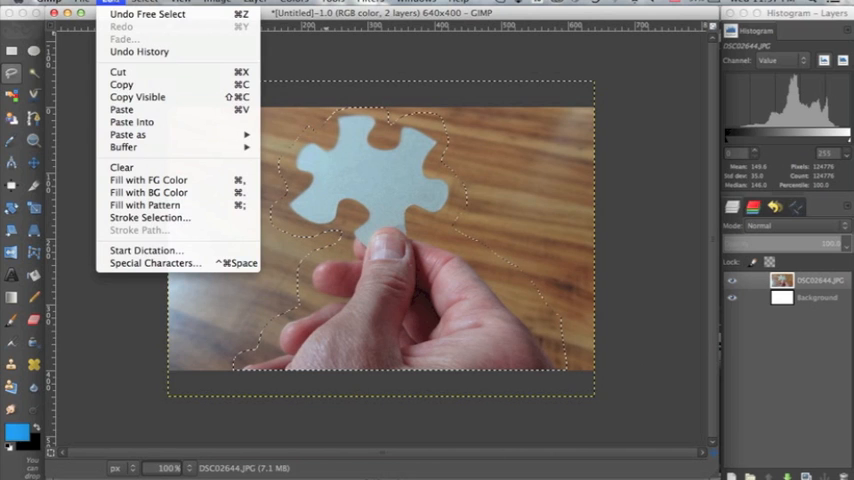
- Add a new layer with Transparency fill above the photo, keeping the outline selection
left_click(118, 72)
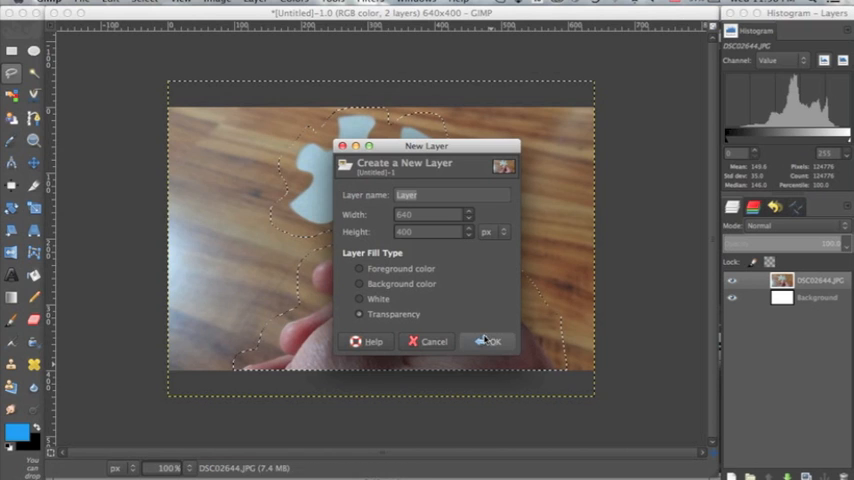
left_click(492, 340)
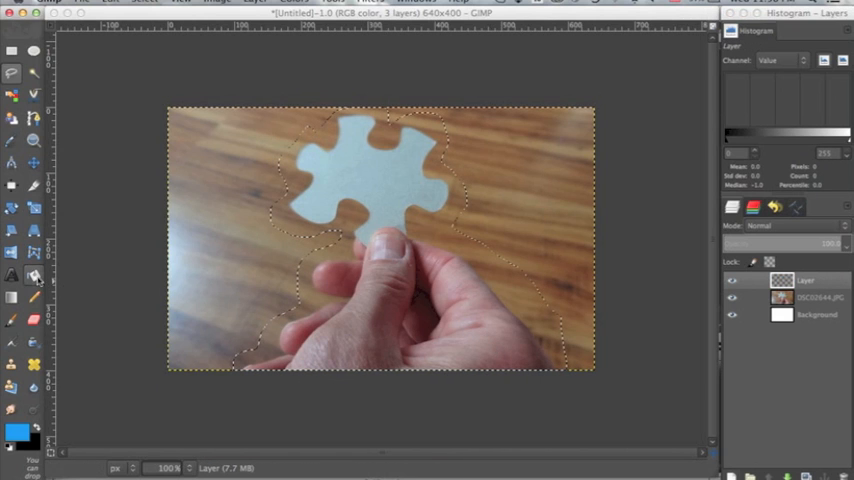